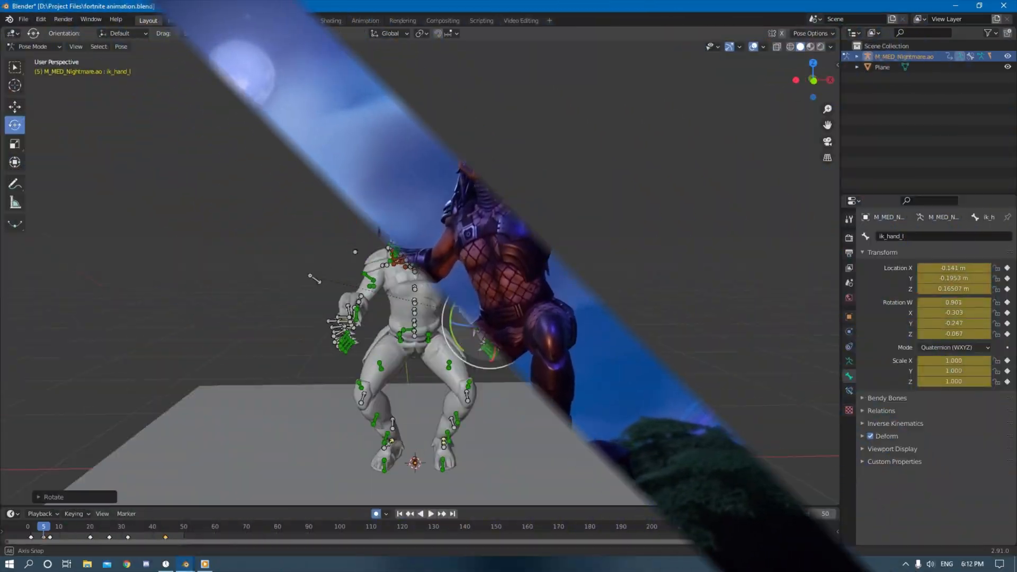
Rotate the ring_01_r finger bone at frame 25 with auto keying recording the pose.
click(430, 513)
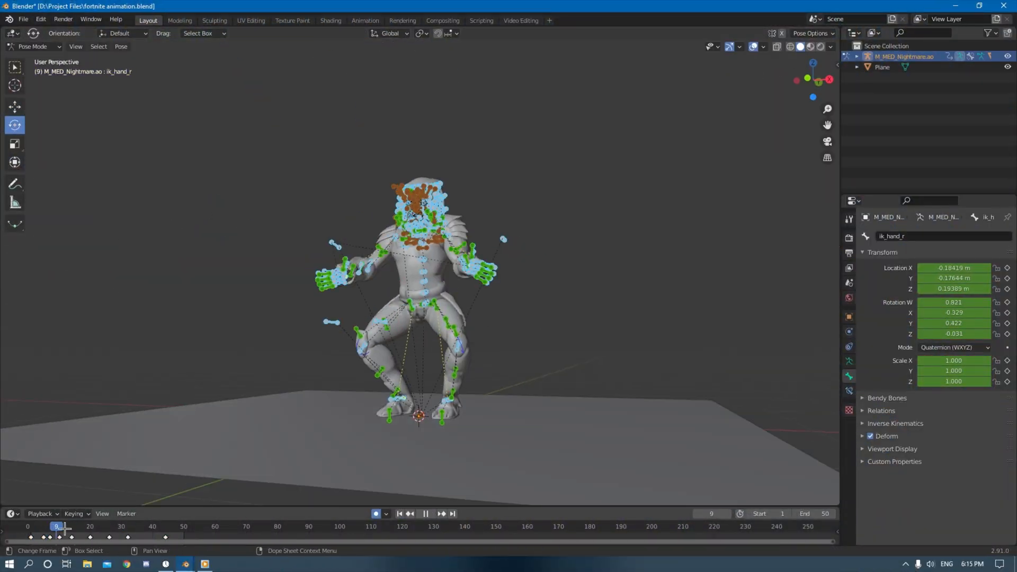
click(426, 513)
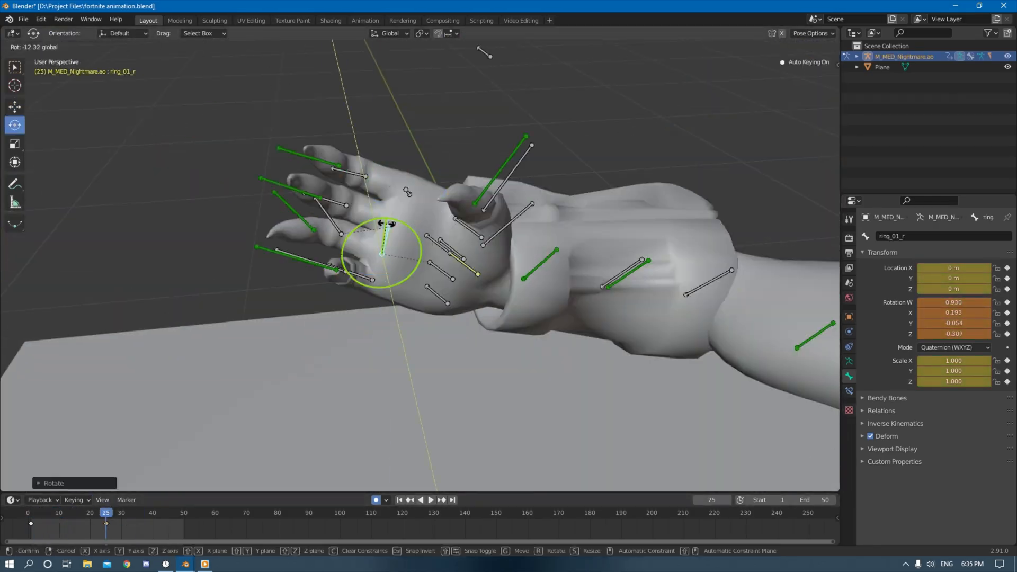
Enable camera depth of field with 48 m focus distance and F-stop 0.1.
key(Tab)
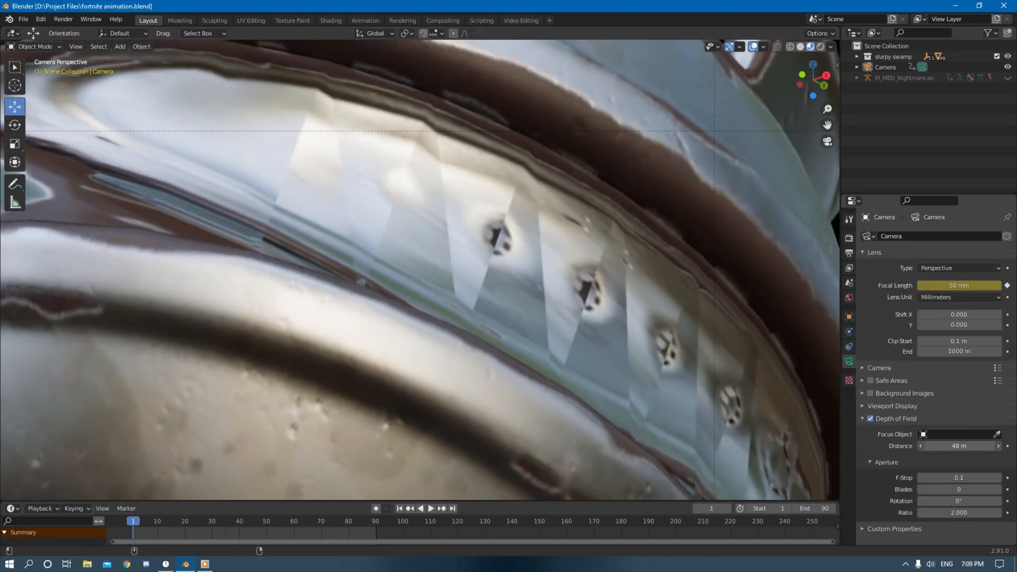
Feed a Nishita sky texture with sun disc into the World Output surface.
click(520, 20)
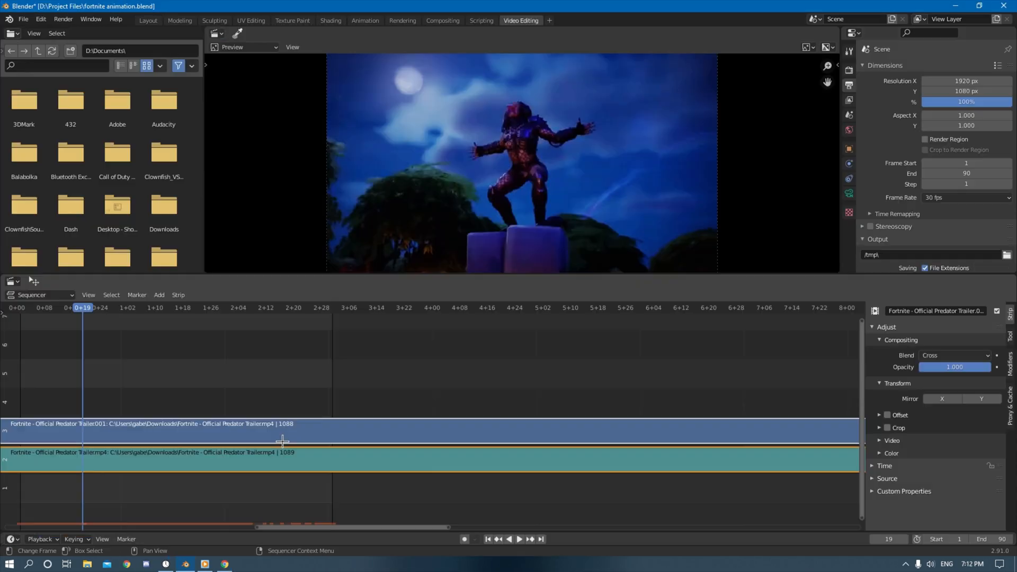
click(148, 20)
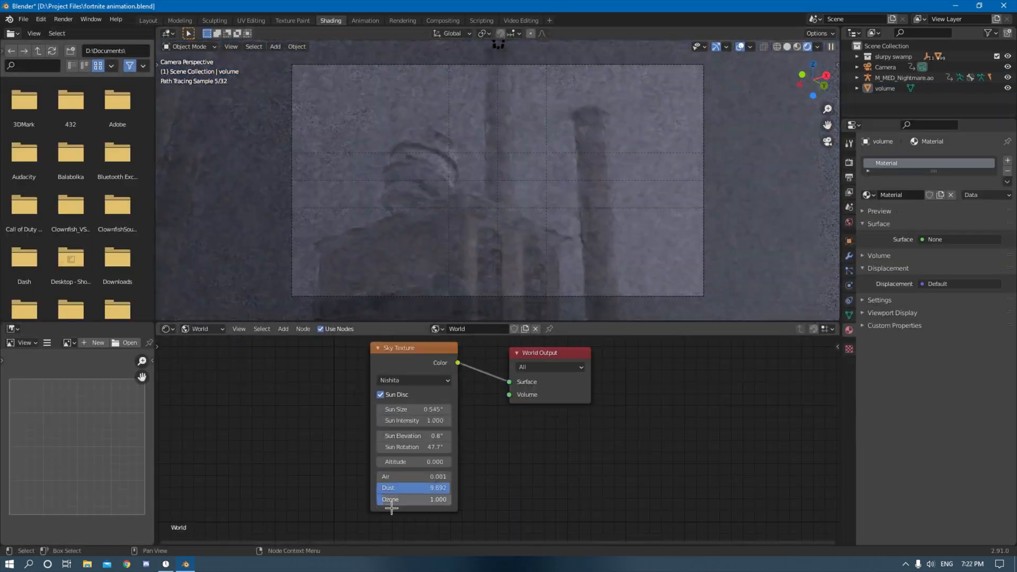
Tick the Z and Denoising Data passes in View Layer Properties.
click(147, 20)
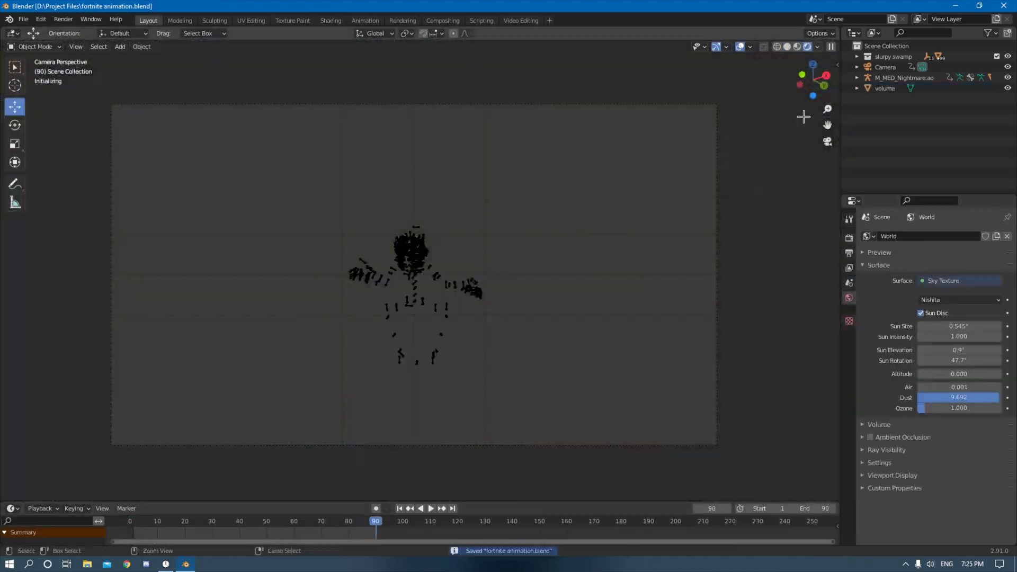
click(849, 254)
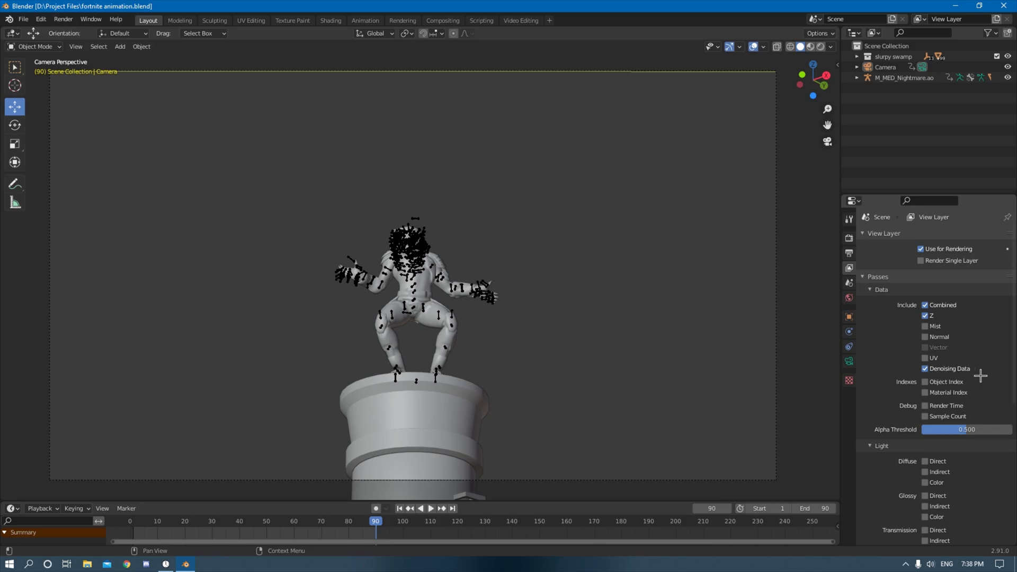
click(862, 233)
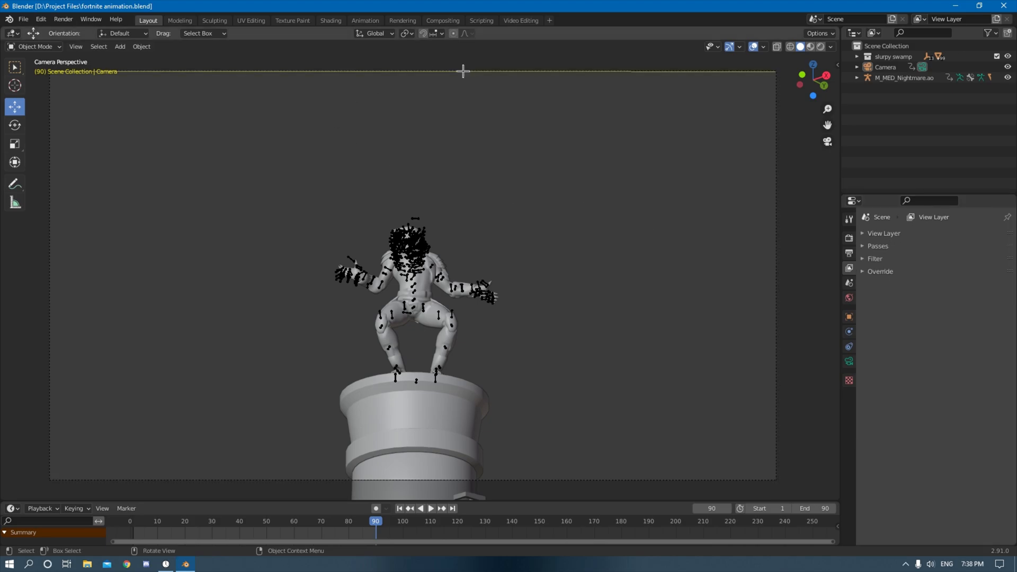
Wire Denoise, Fog Glow and Streaks glares, and Lens Distortion into Composite and Viewer.
click(443, 20)
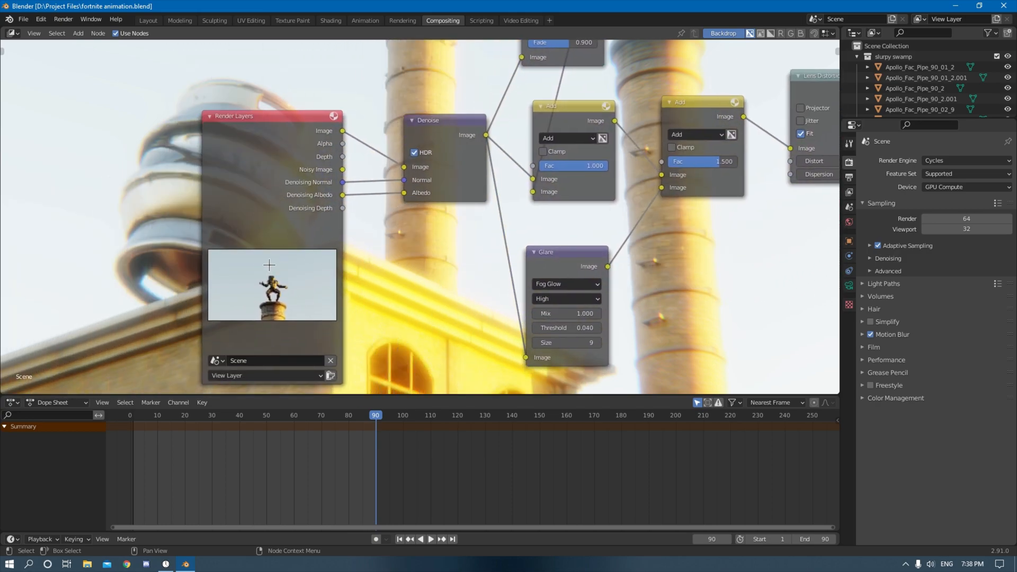
mouse_move(366, 204)
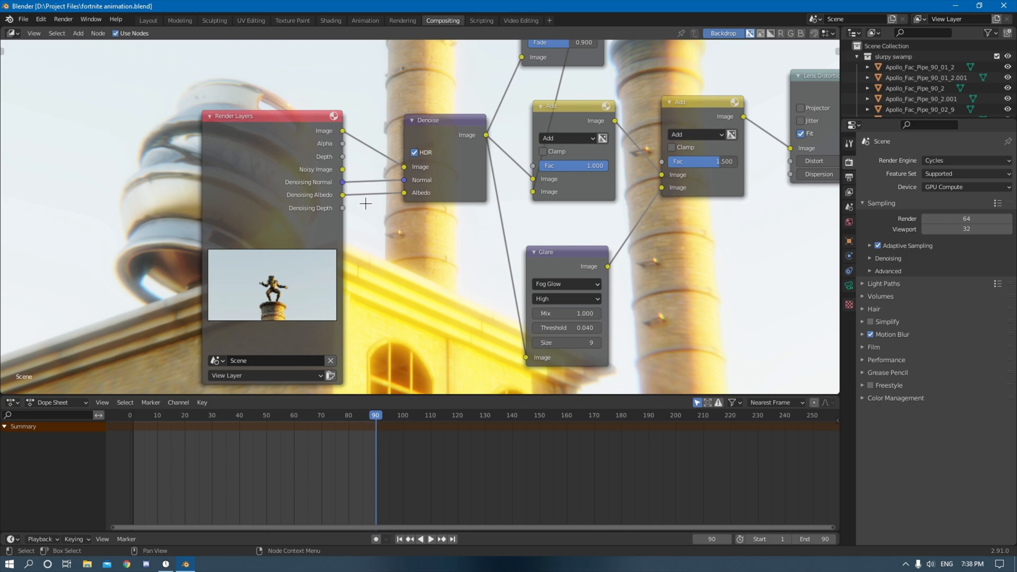
mouse_move(422, 158)
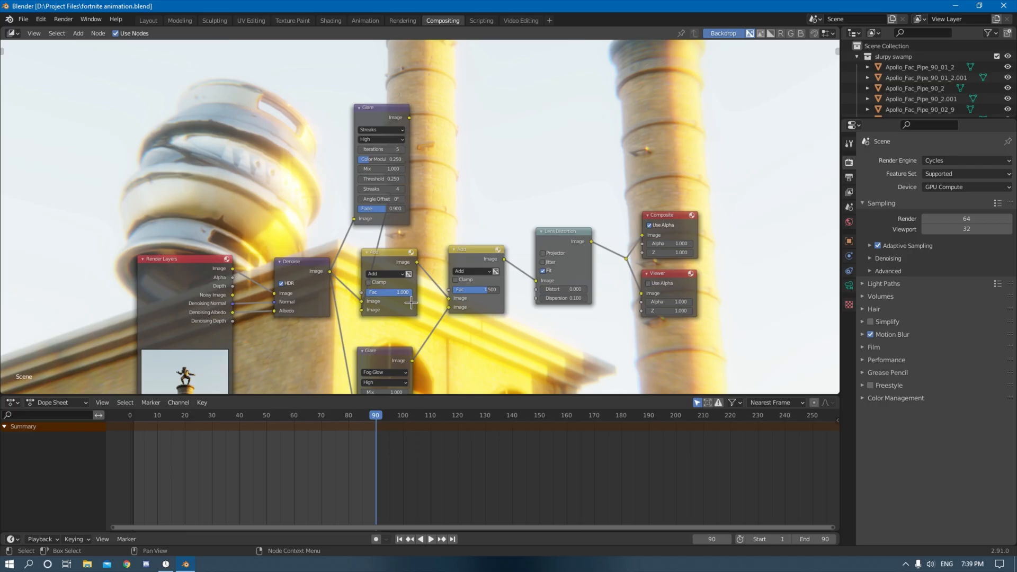
click(184, 563)
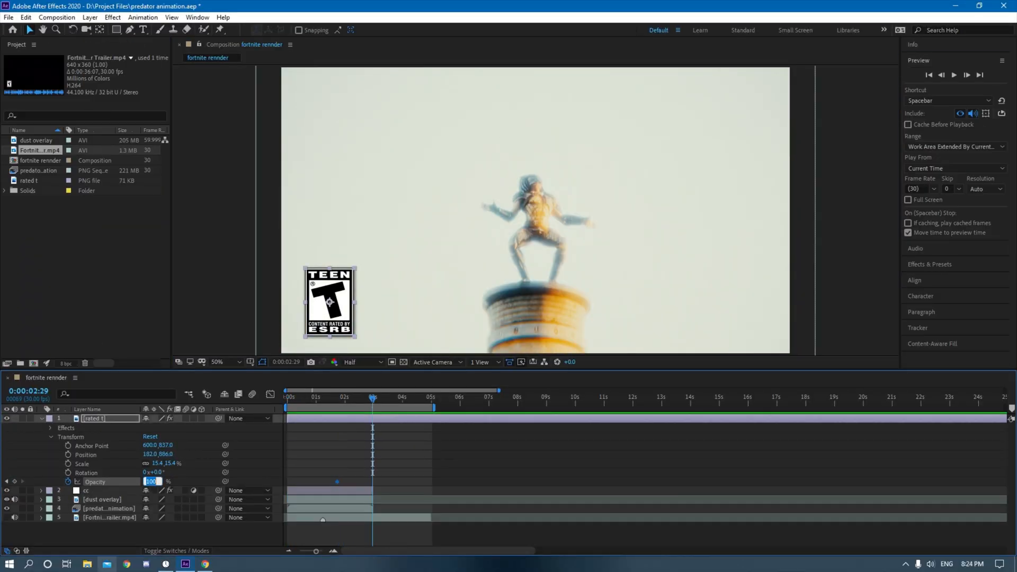
Keyframe the rated t layer's Opacity via its Transform stopwatch.
click(328, 396)
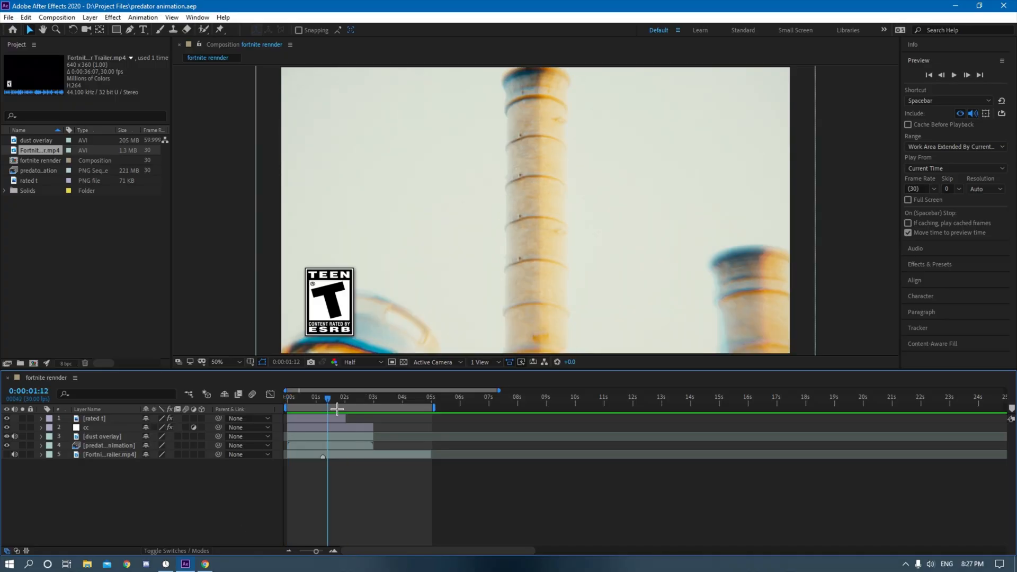